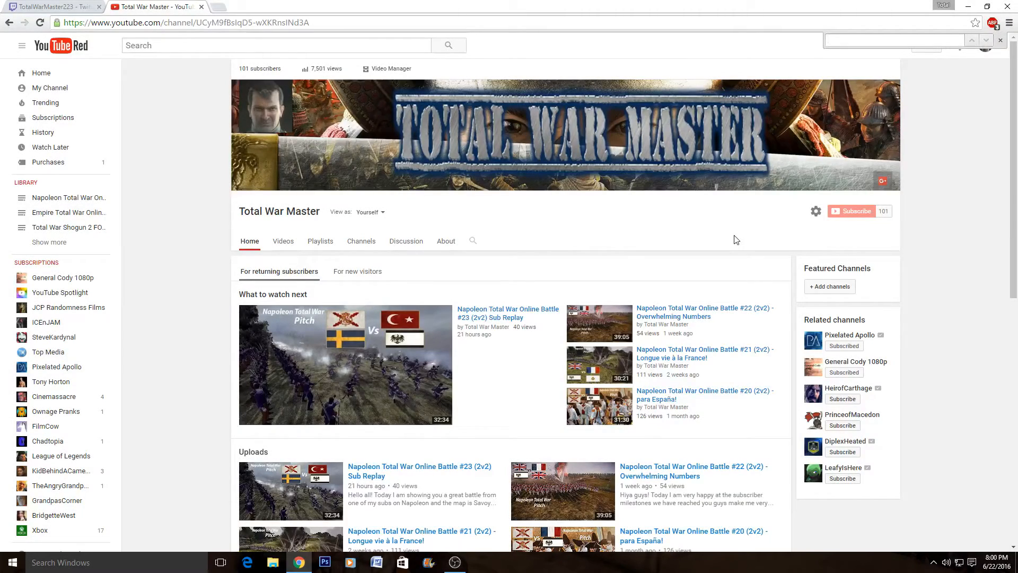
Dismiss the browser's find-in-page bar, leaving only the Total War Master channel page.
left_click(893, 40)
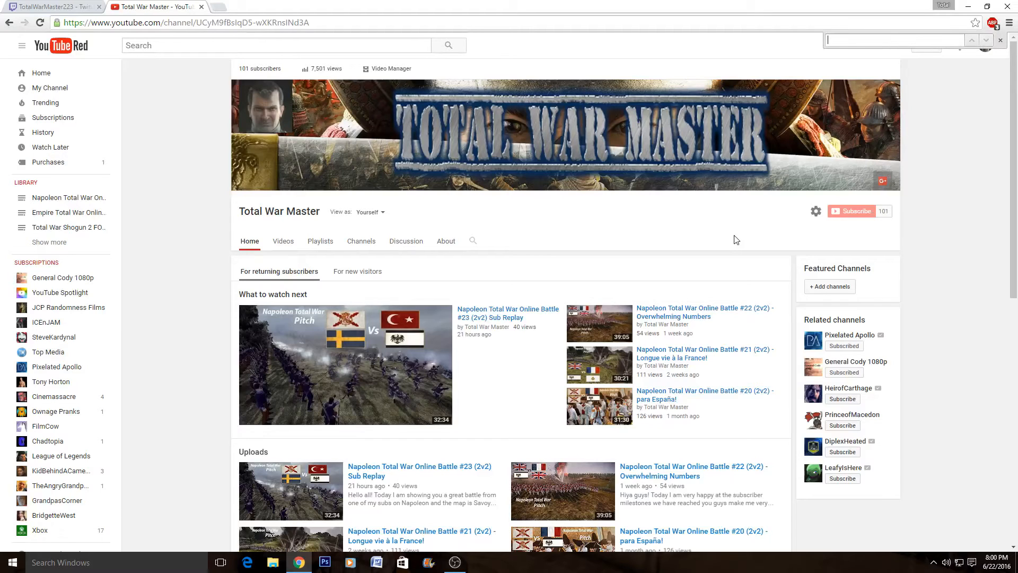
mouse_move(713, 242)
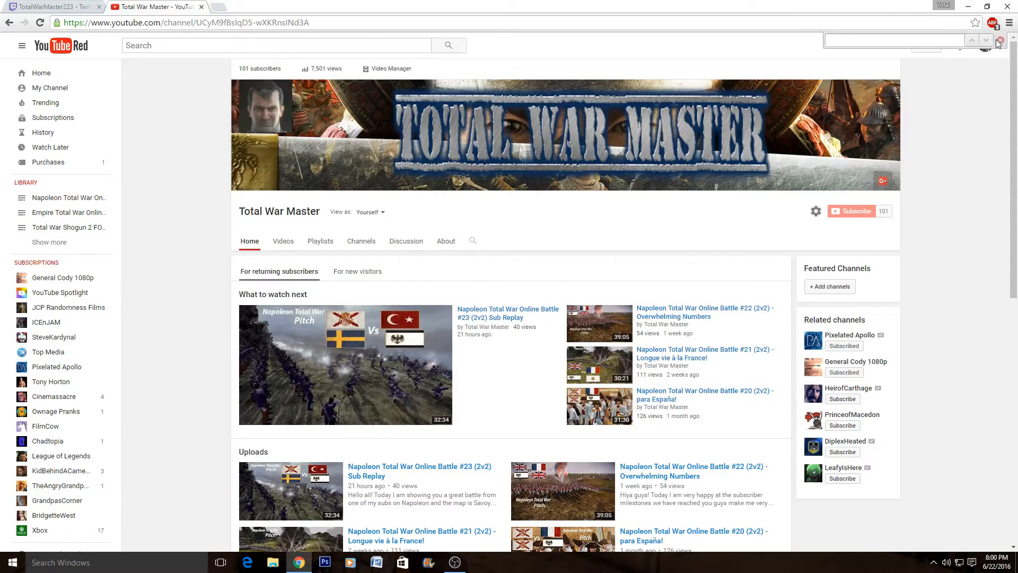
left_click(999, 41)
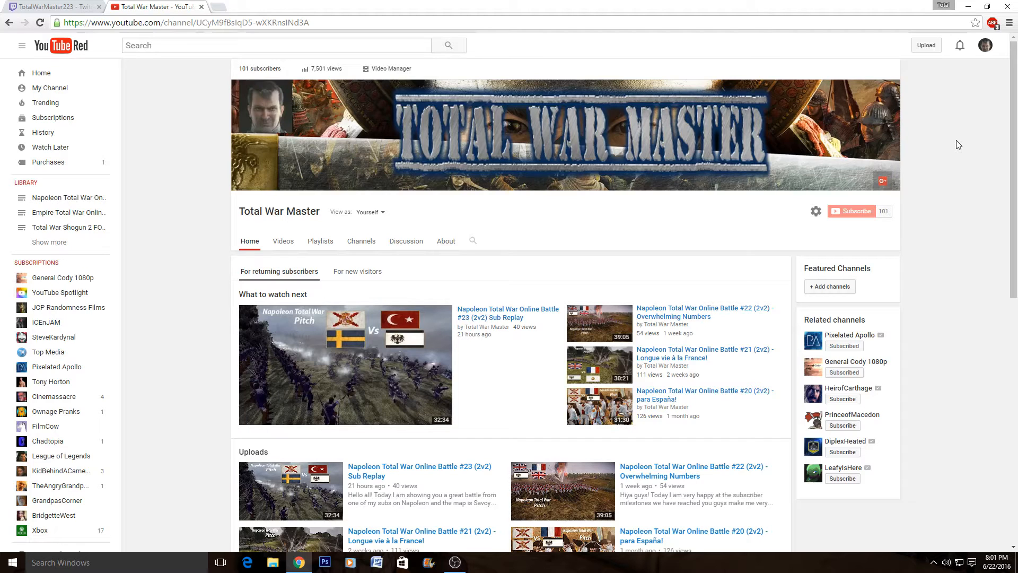
mouse_move(259, 68)
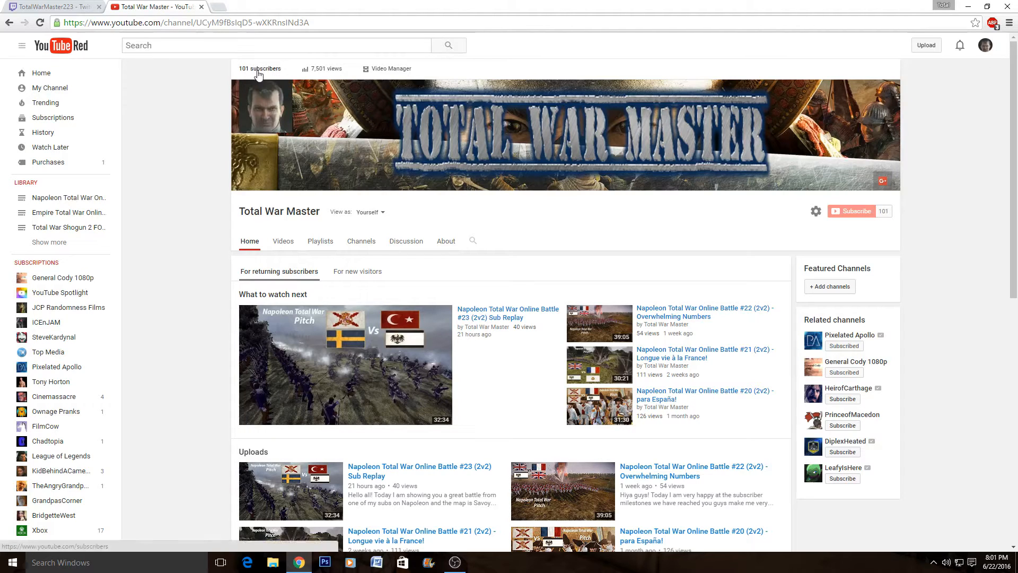
Open the '101 subscribers' list and scroll down through entries from past months.
left_click(260, 68)
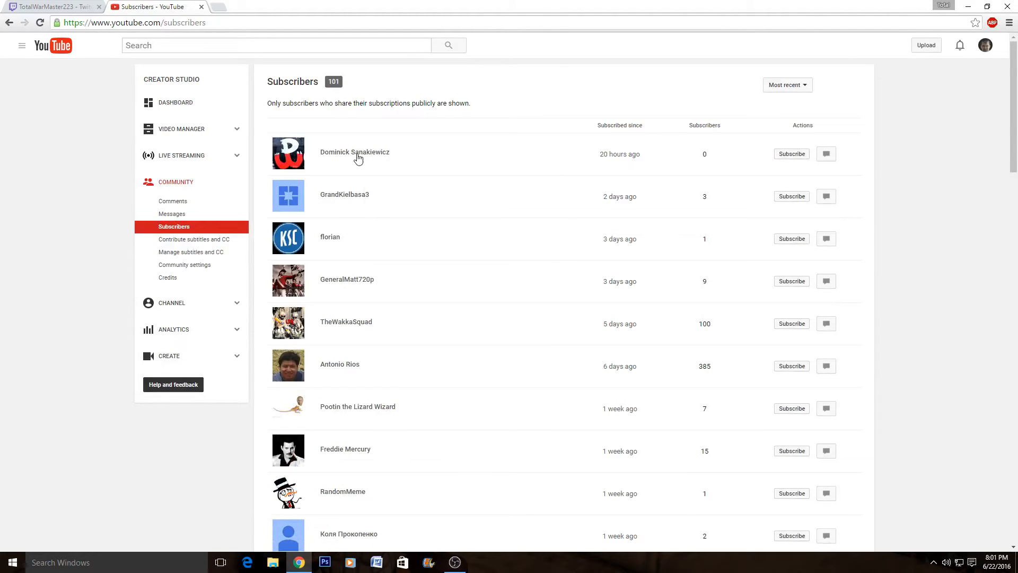
mouse_move(483, 412)
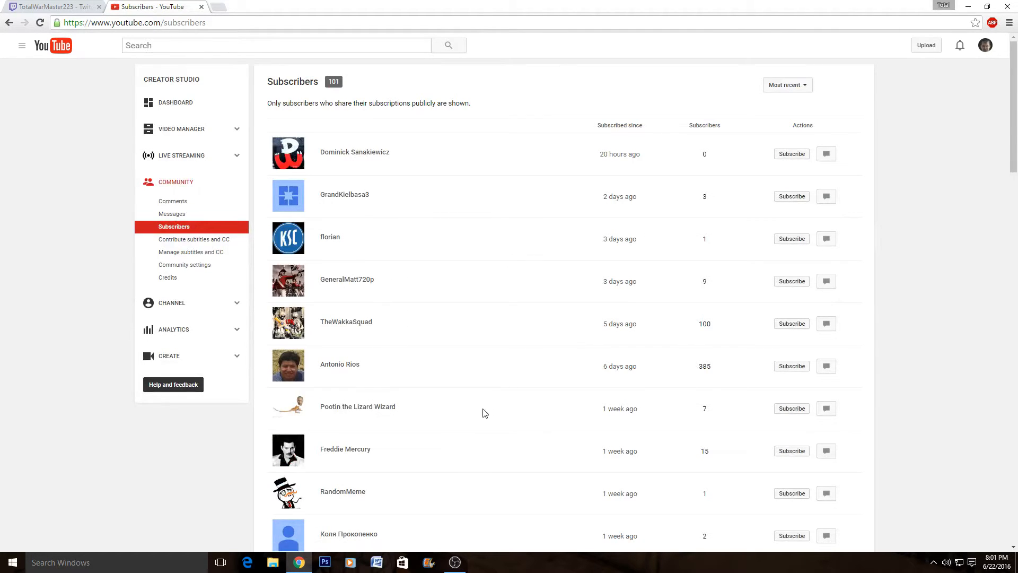
mouse_move(1011, 109)
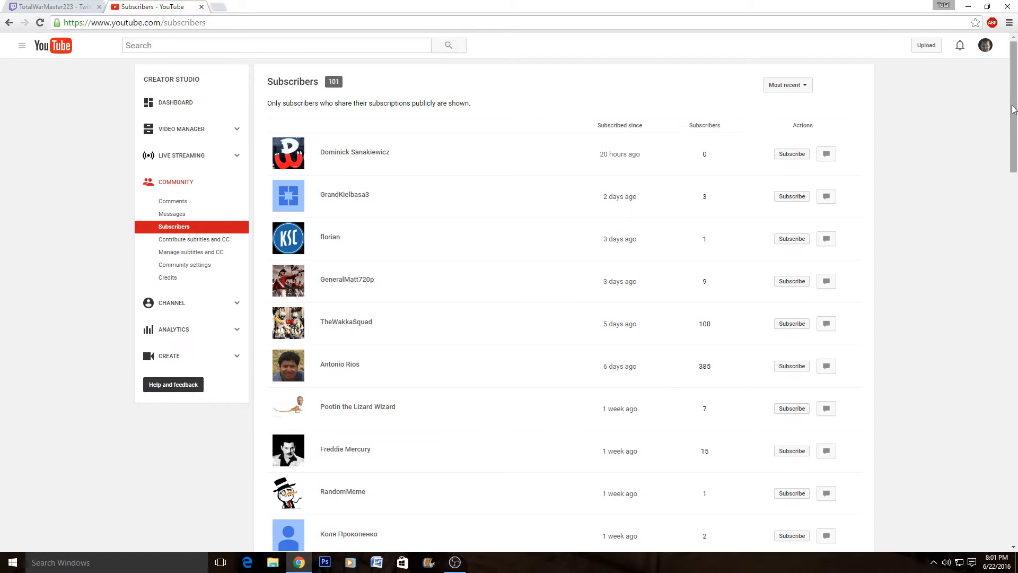
scroll("down", 3)
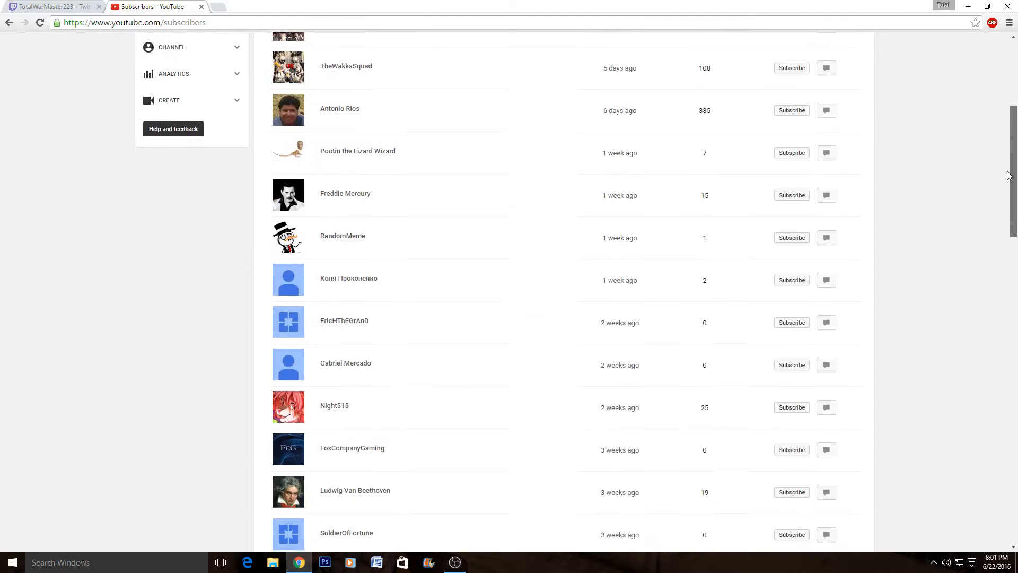
scroll("down", 3)
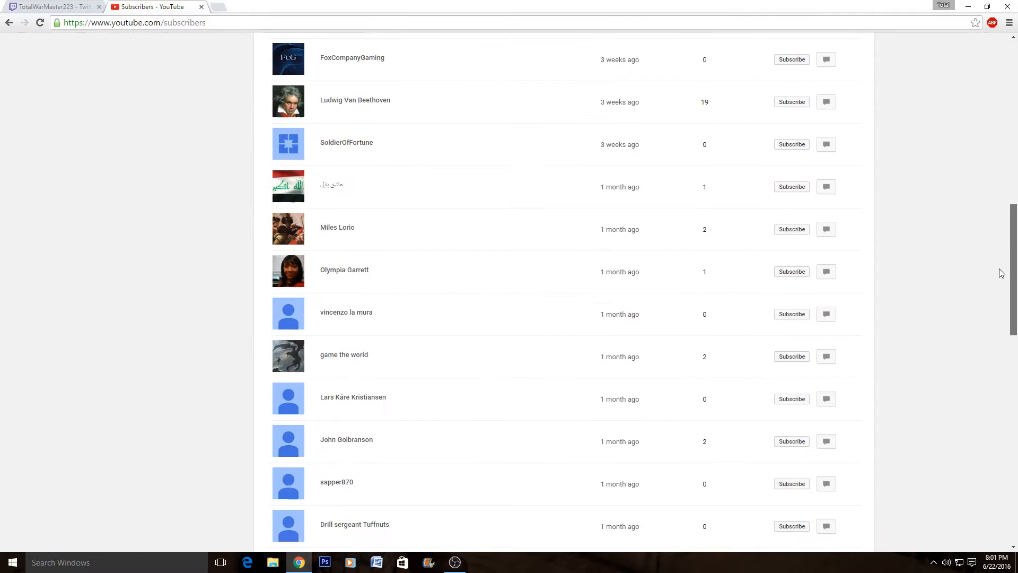
scroll("down", 3)
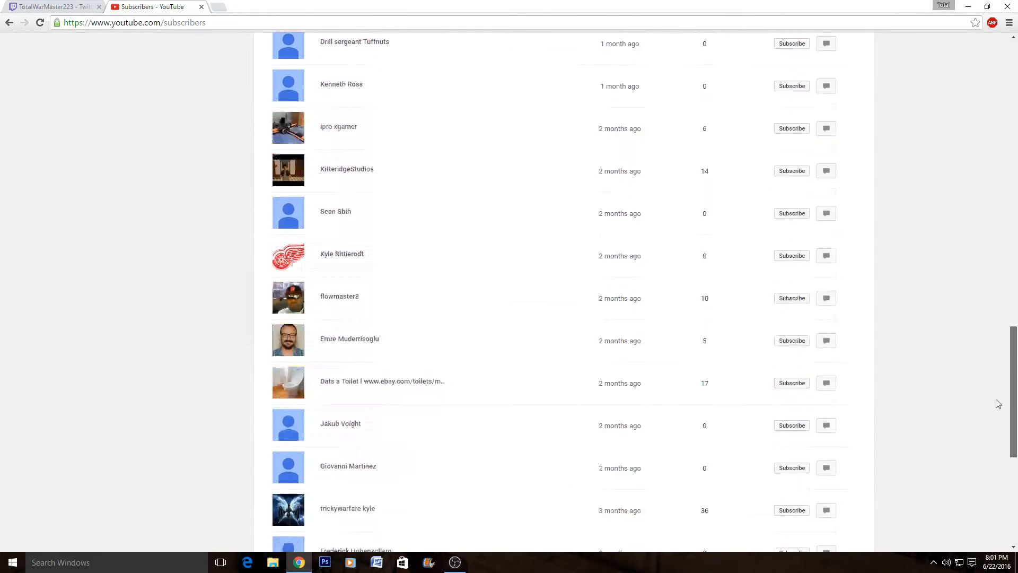
scroll("down", 3)
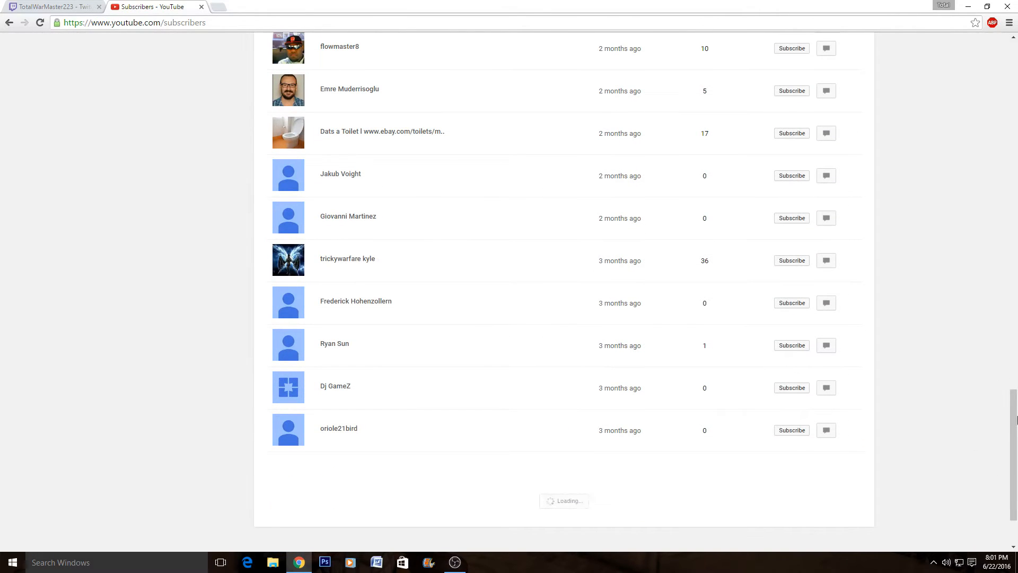
scroll("down", 3)
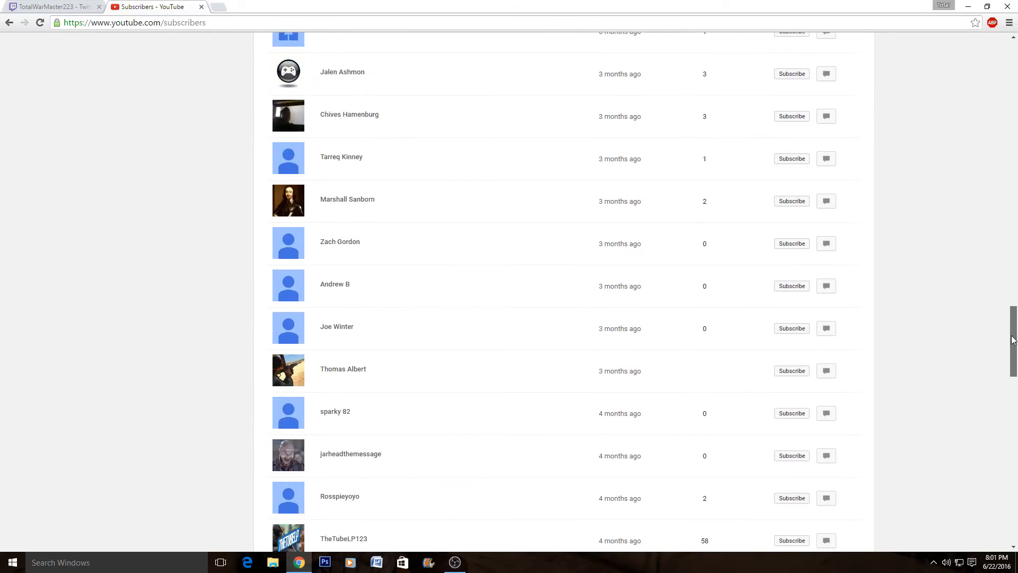
scroll("down", 3)
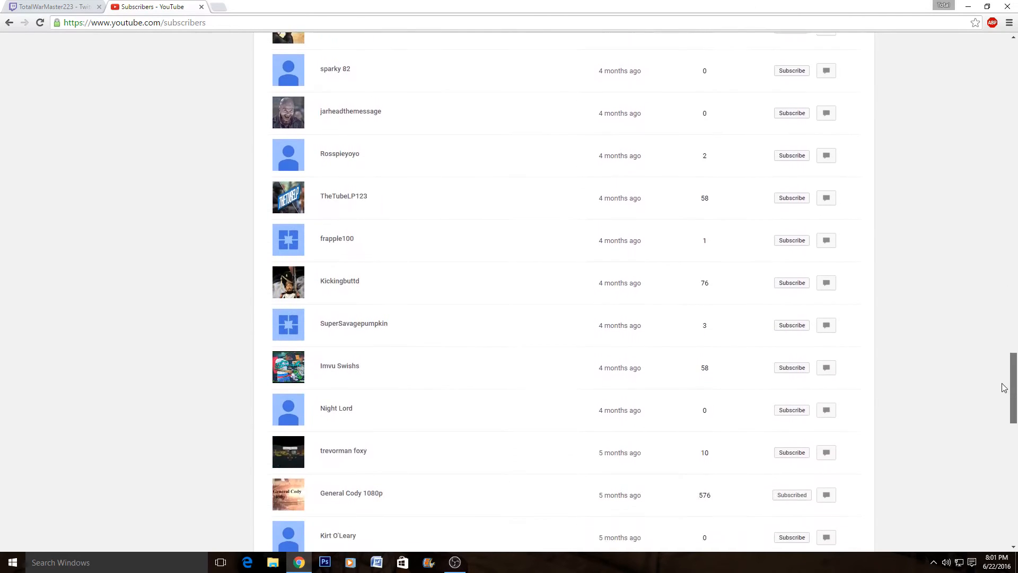
scroll("down", 3)
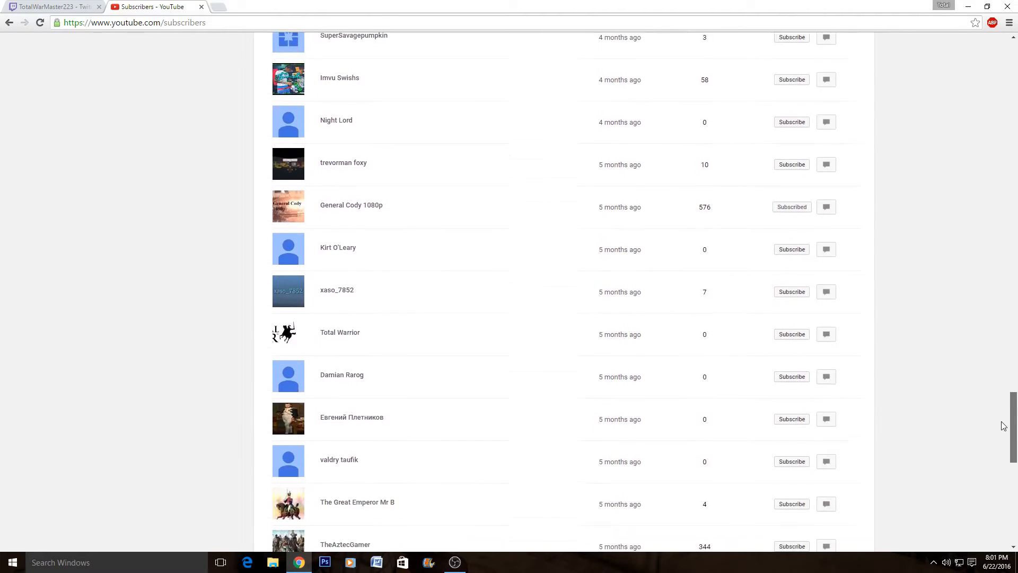
scroll("down", 3)
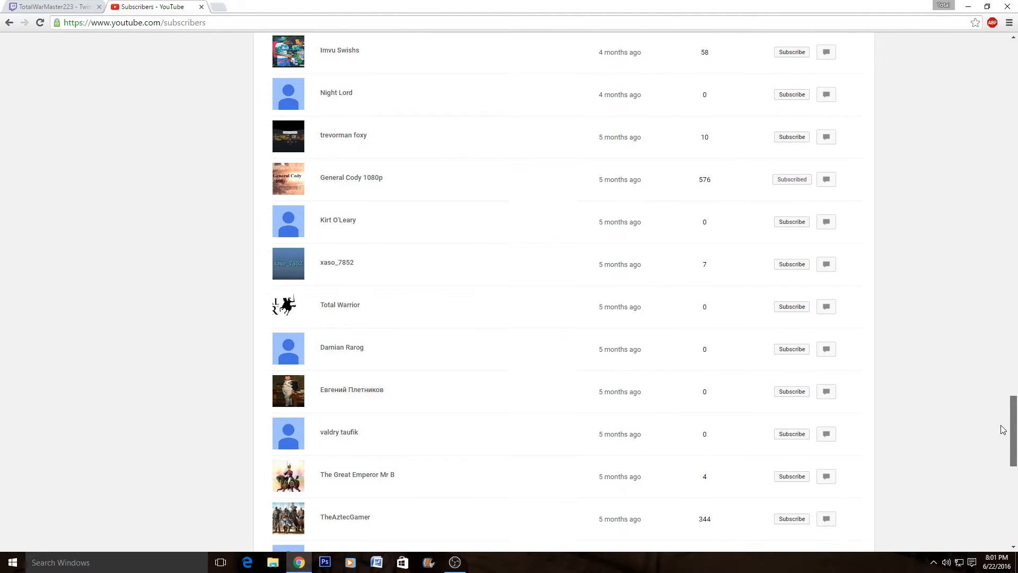
scroll("down", 3)
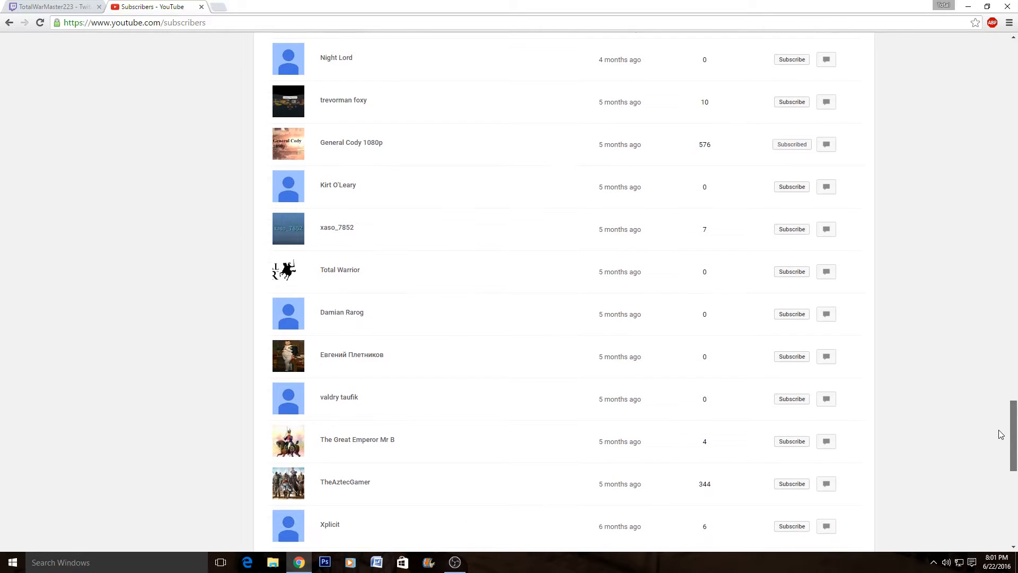
mouse_move(886, 244)
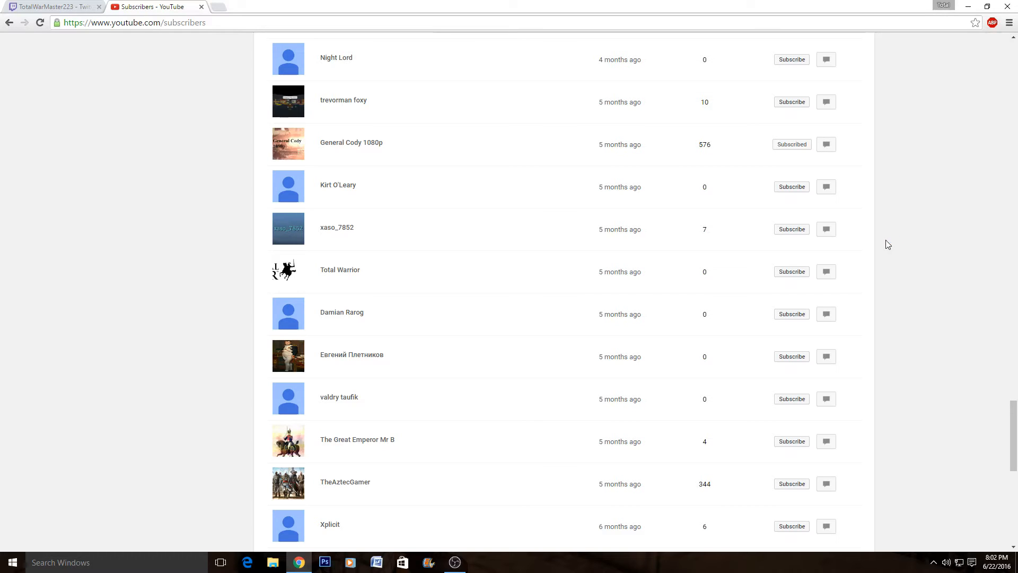
mouse_move(311, 127)
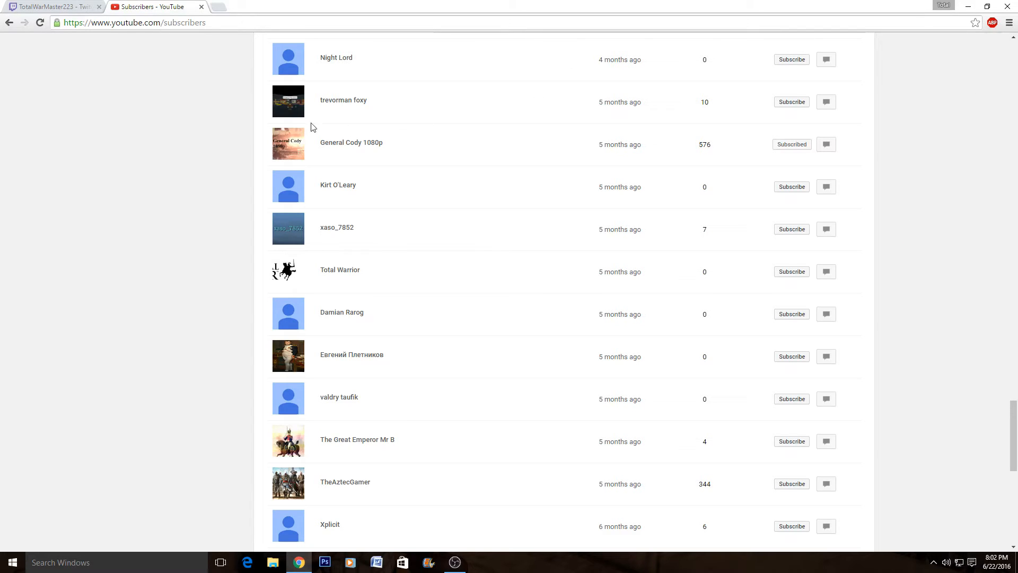
mouse_move(507, 163)
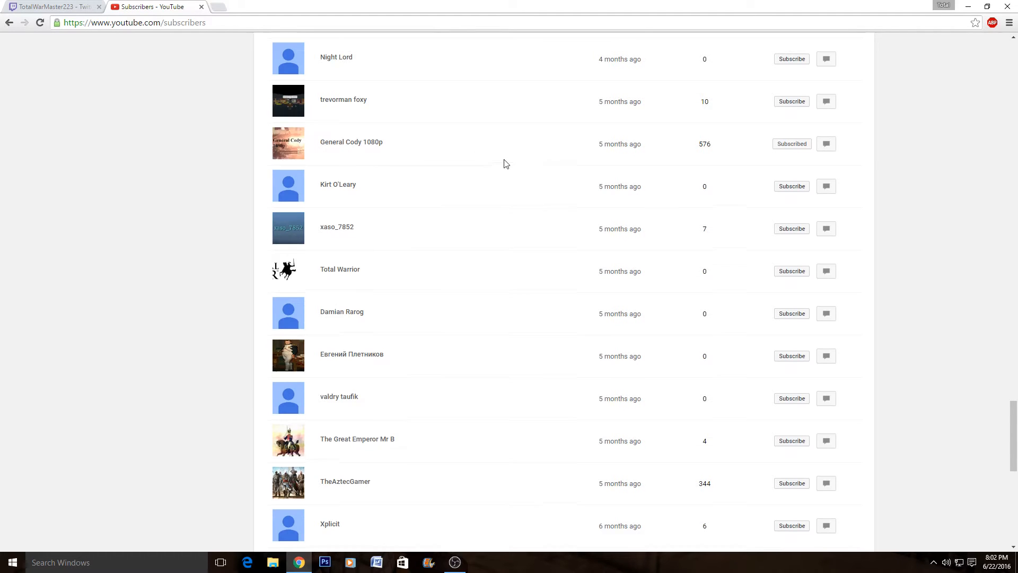
Scroll the subscriber list back to the top so the newest of the 101 subscribers show first.
scroll("down", 3)
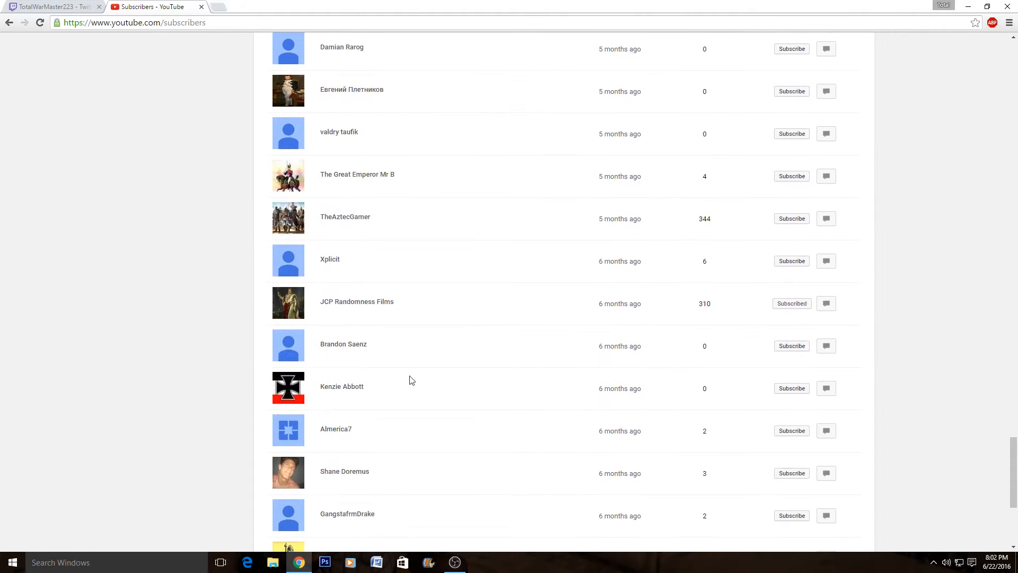
scroll("up", 3)
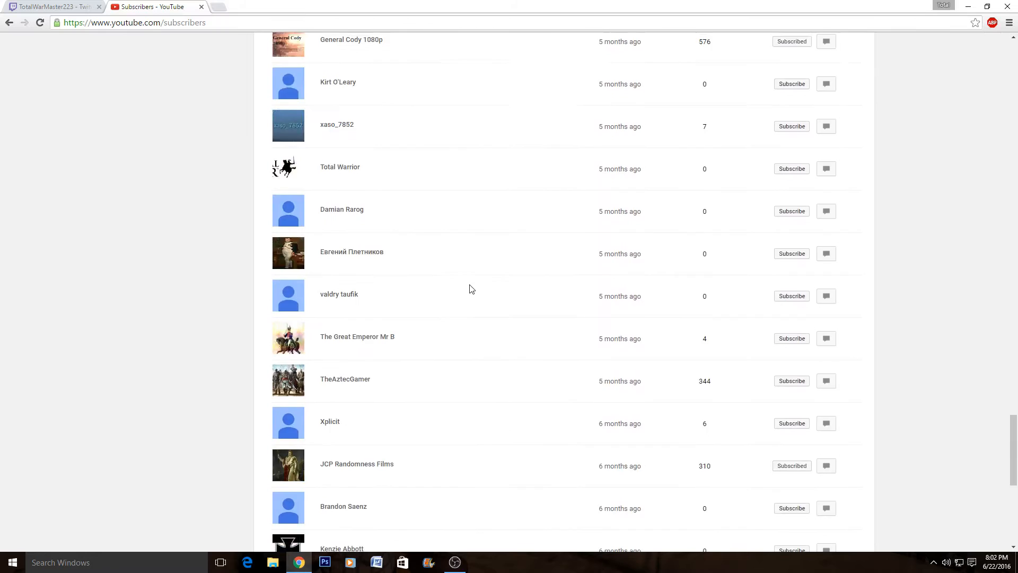
scroll("up", 3)
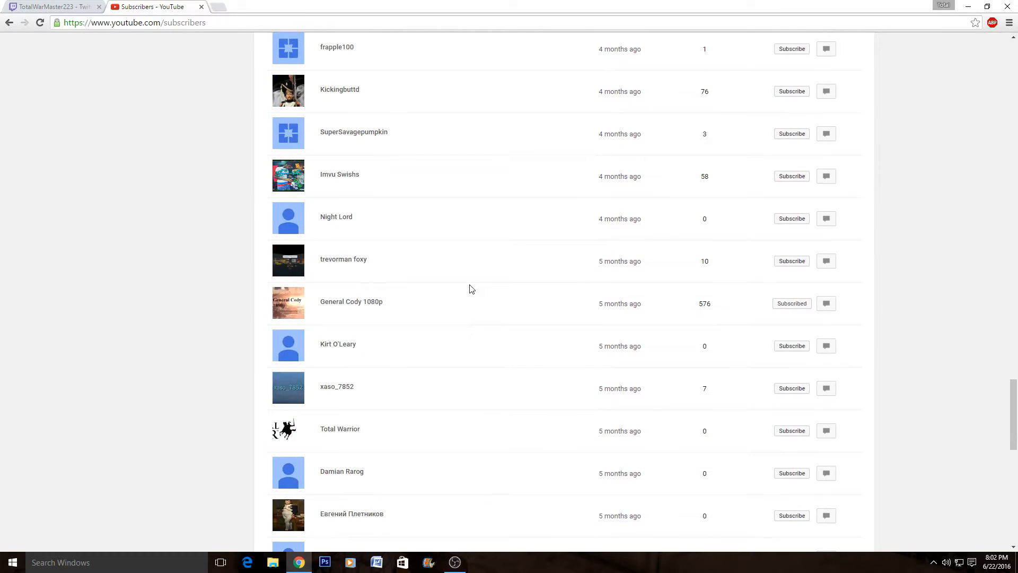
scroll("up", 3)
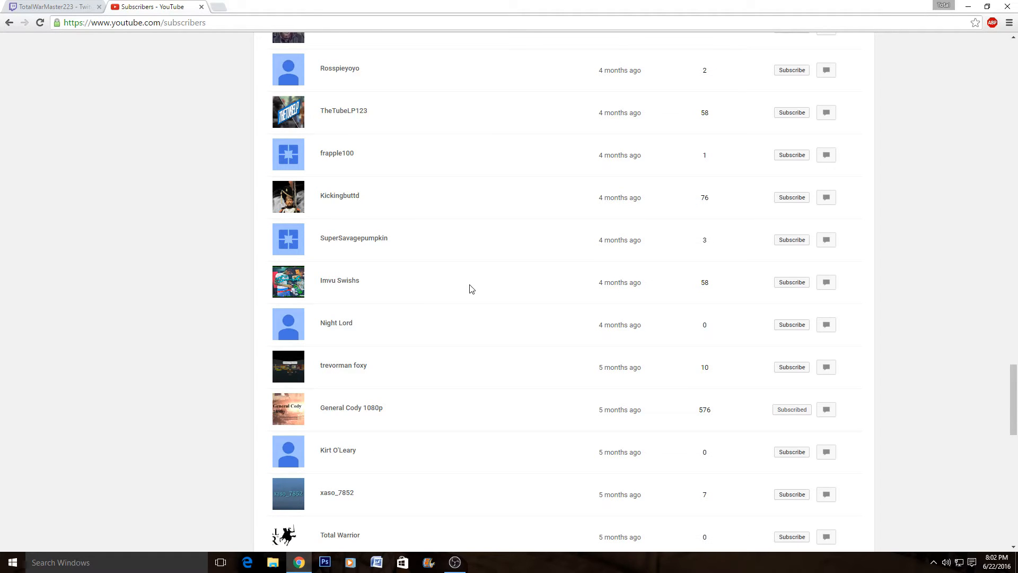
scroll("up", 3)
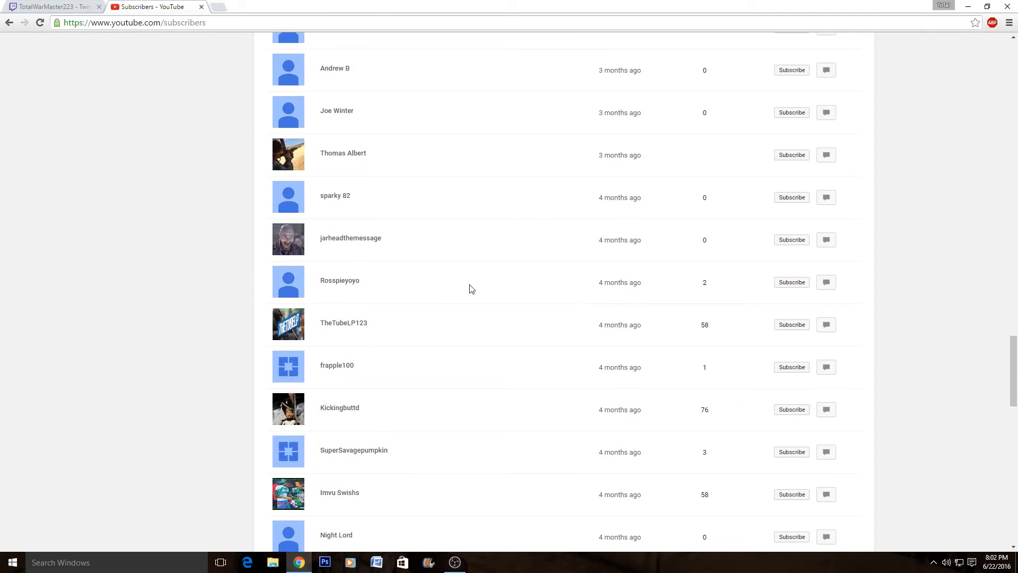
scroll("up", 3)
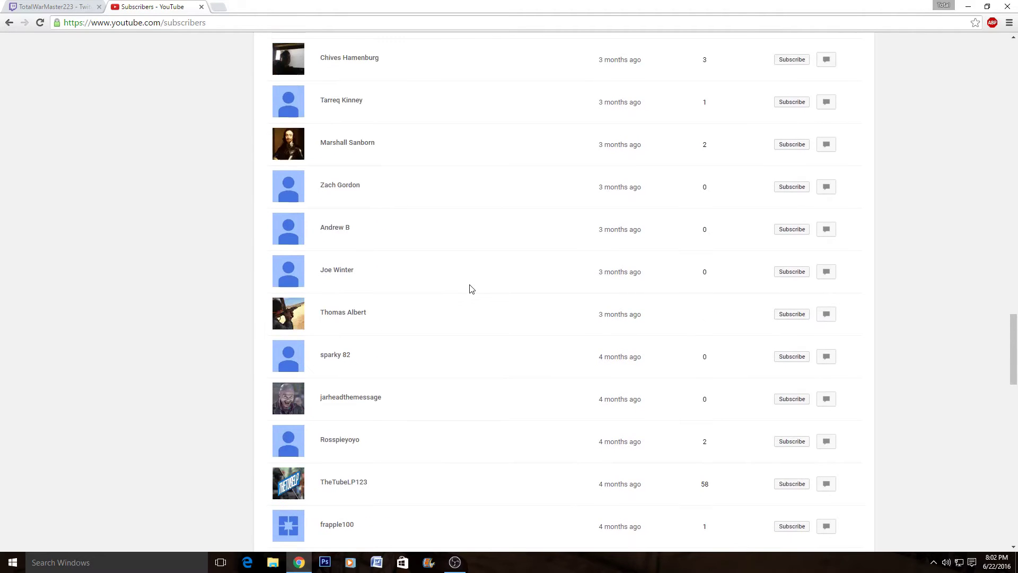
scroll("up", 3)
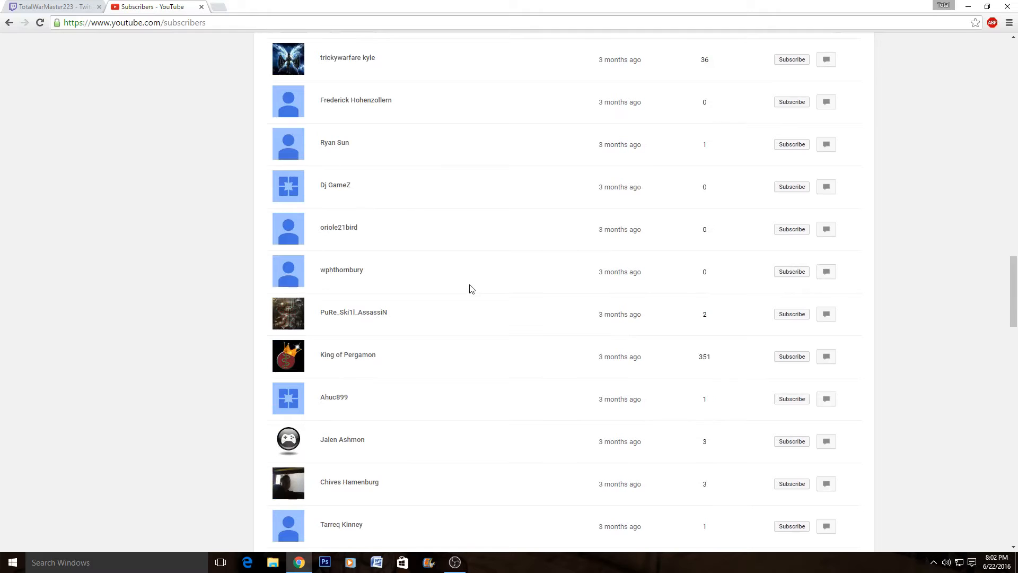
scroll("up", 3)
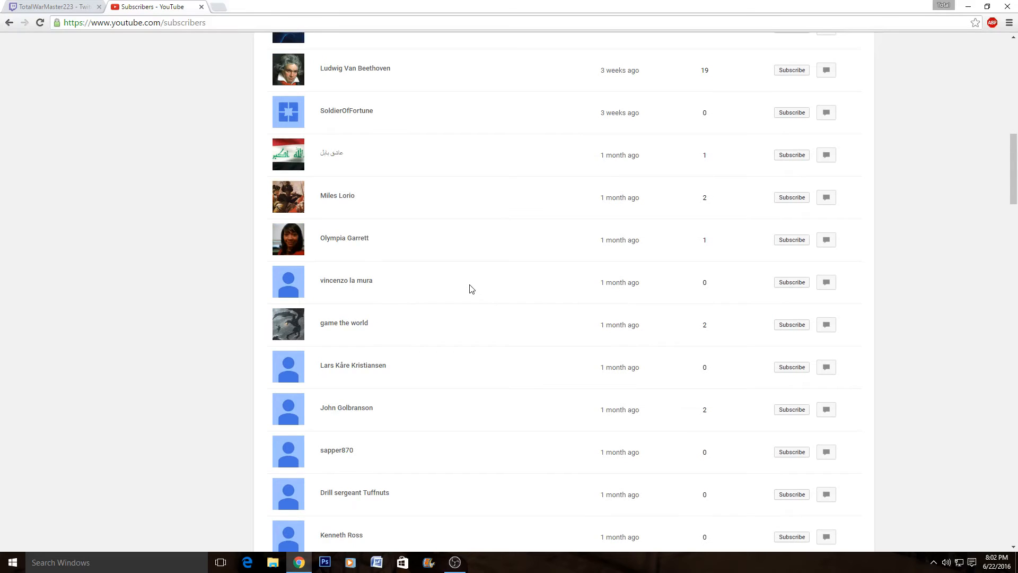
scroll("up", 3)
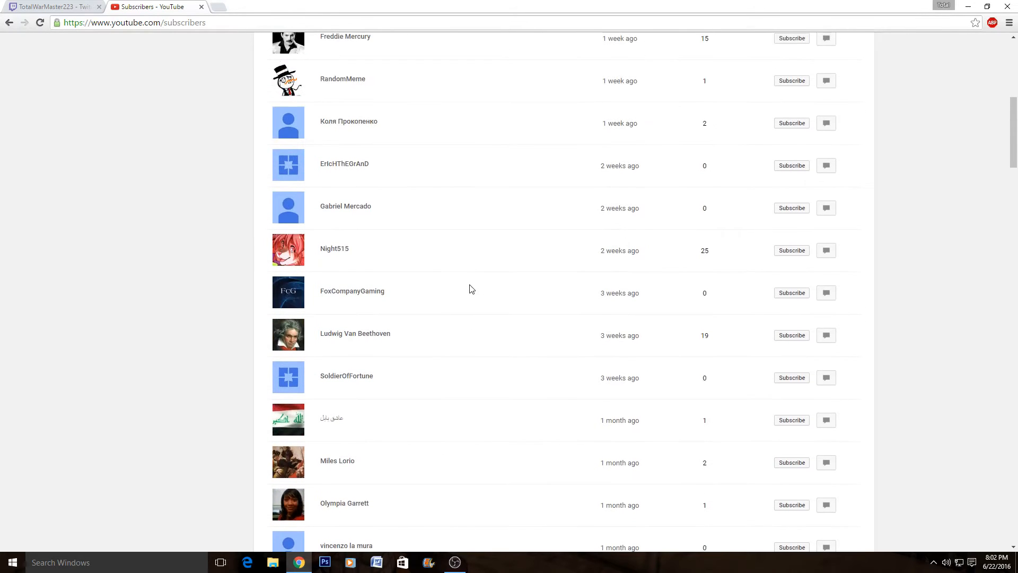
scroll("up", 3)
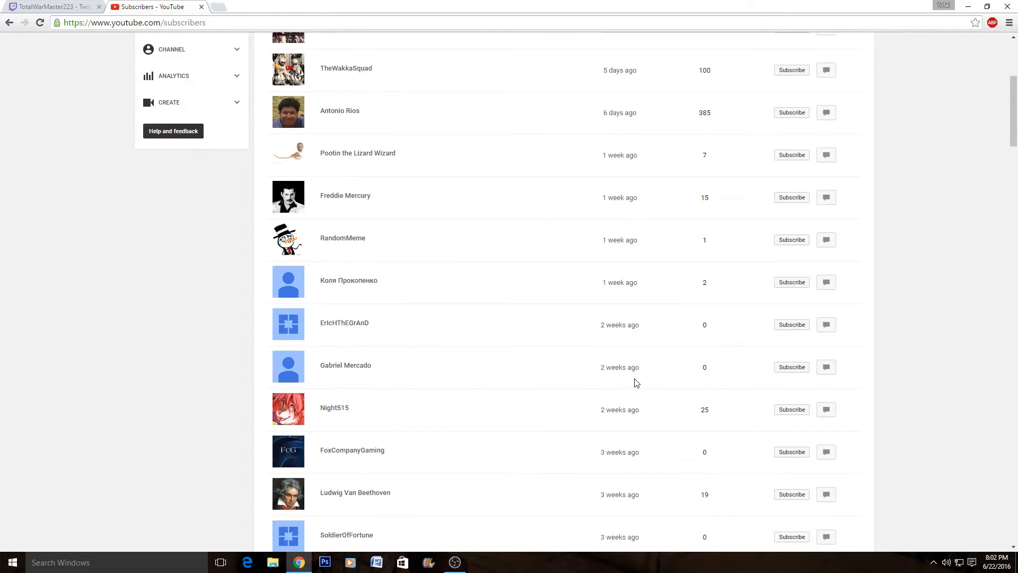
scroll("up", 3)
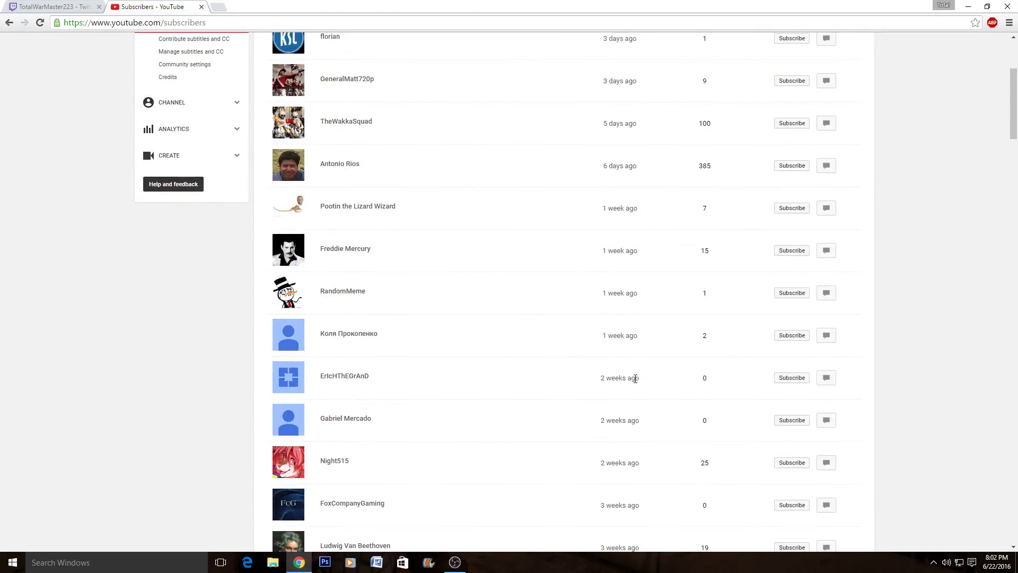
scroll("up", 3)
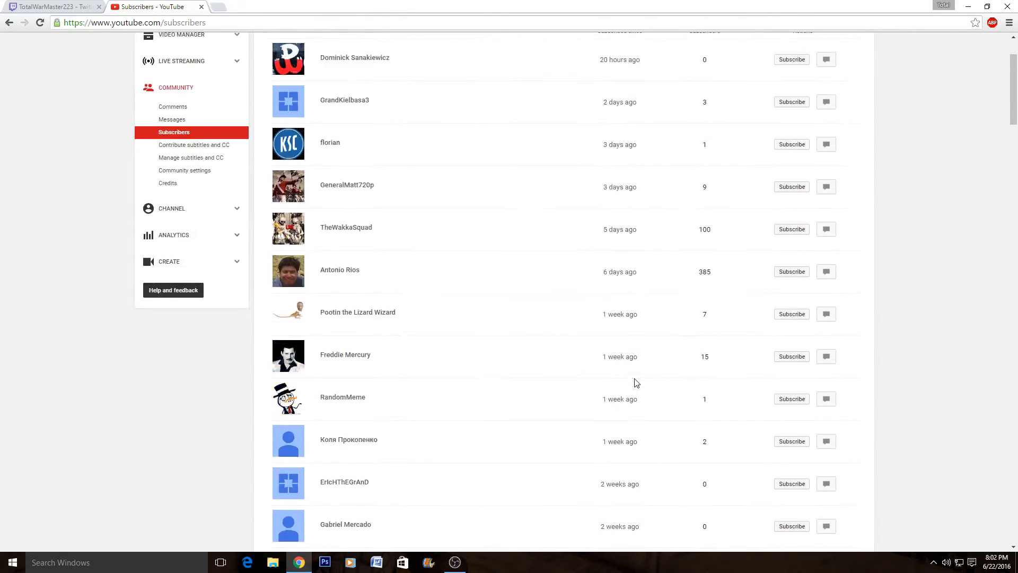
scroll("up", 3)
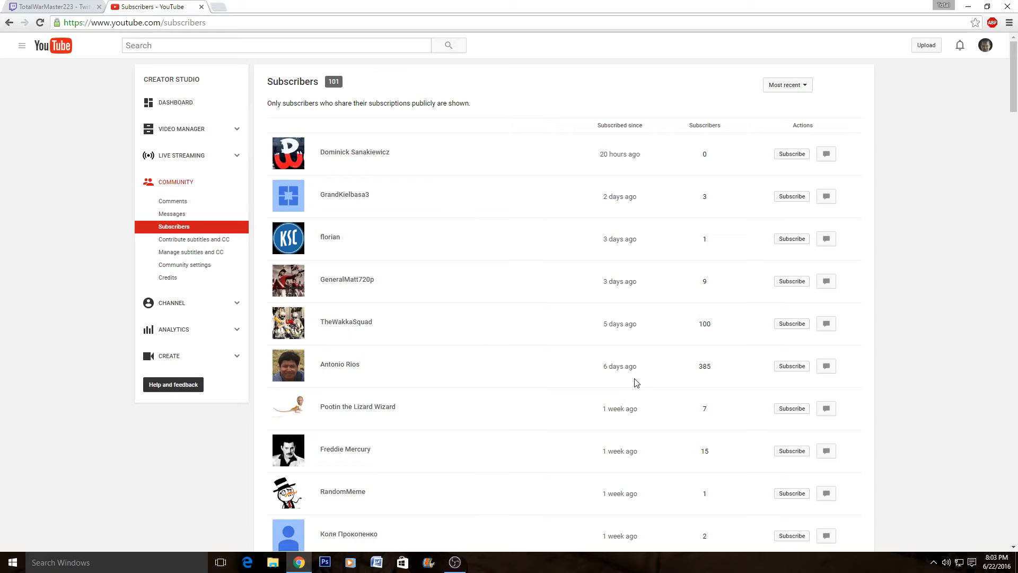
mouse_move(636, 400)
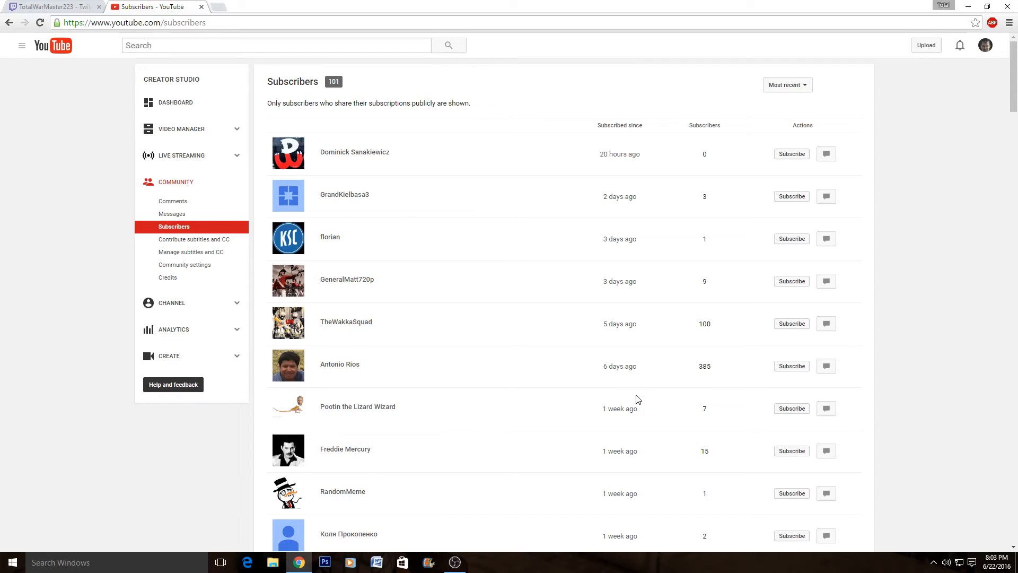
mouse_move(551, 177)
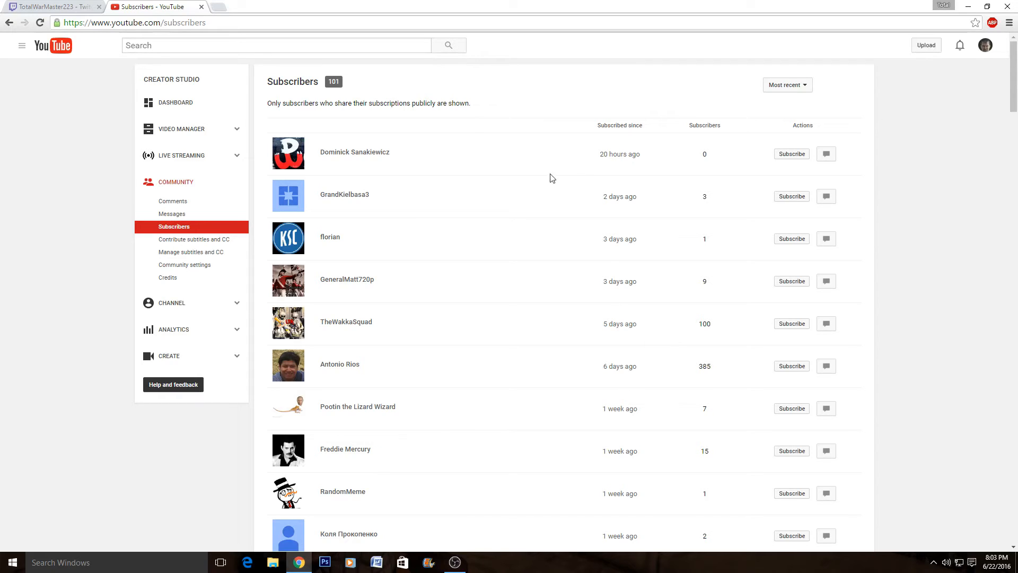
mouse_move(88, 6)
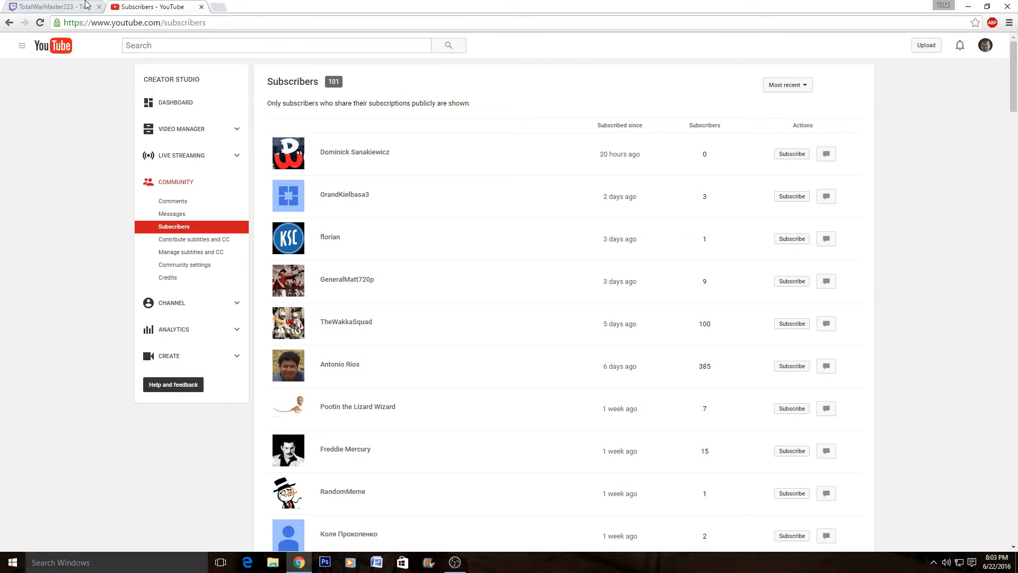
Switch to the Twitch tab showing the TotalWarMaster223 profile, offline with zero followers.
left_click(49, 6)
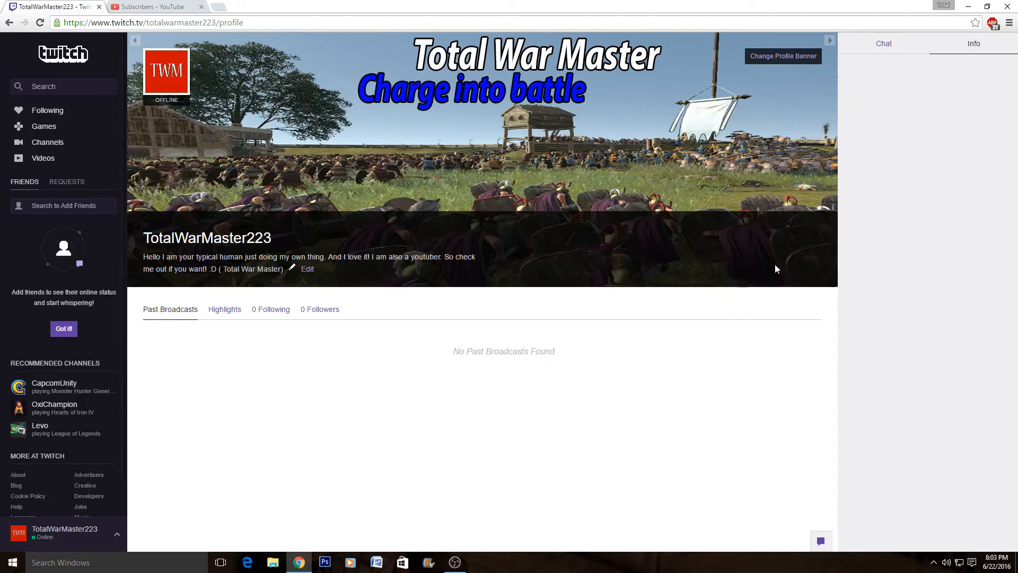
mouse_move(185, 49)
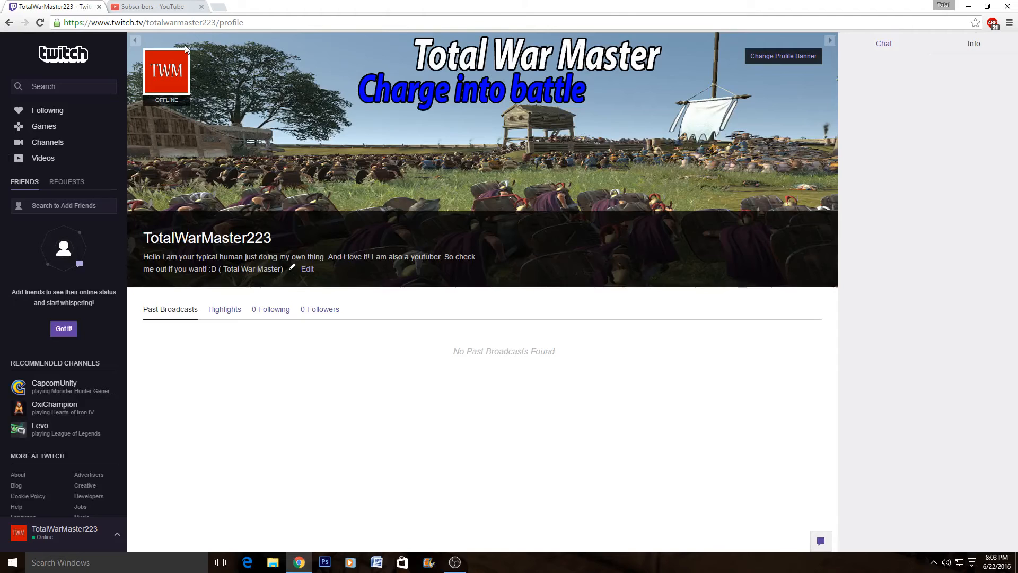
mouse_move(802, 227)
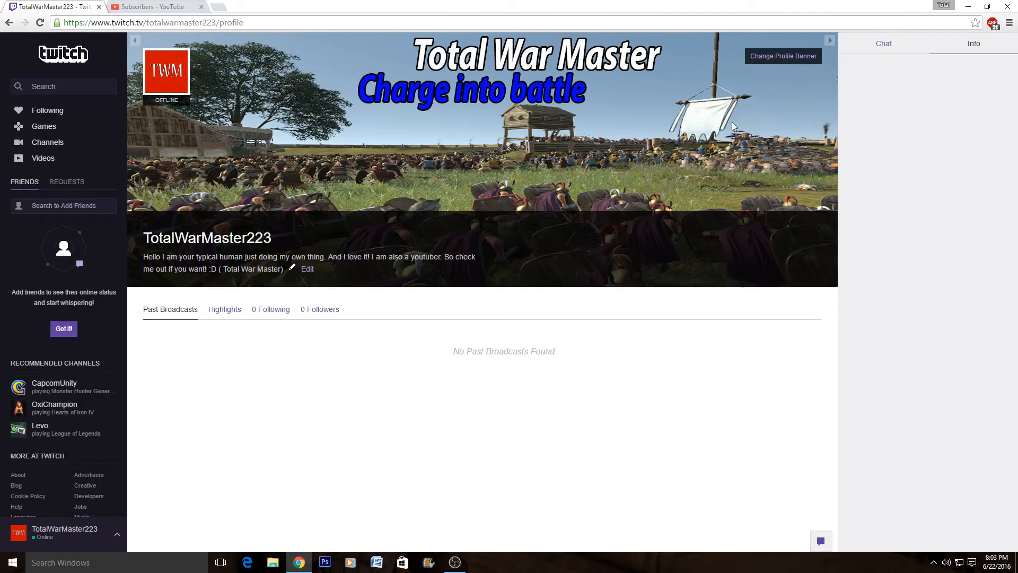
mouse_move(450, 85)
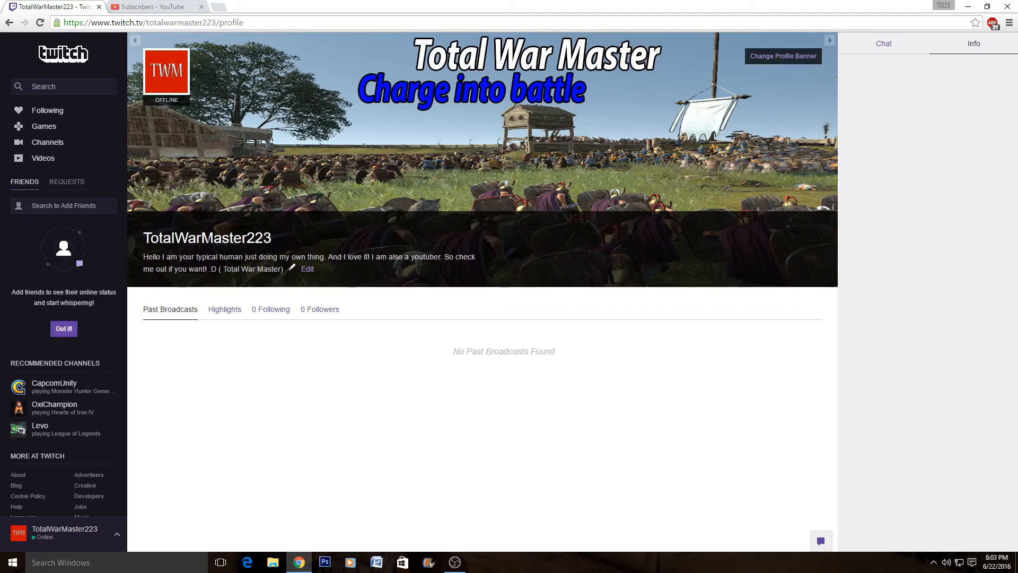
mouse_move(227, 164)
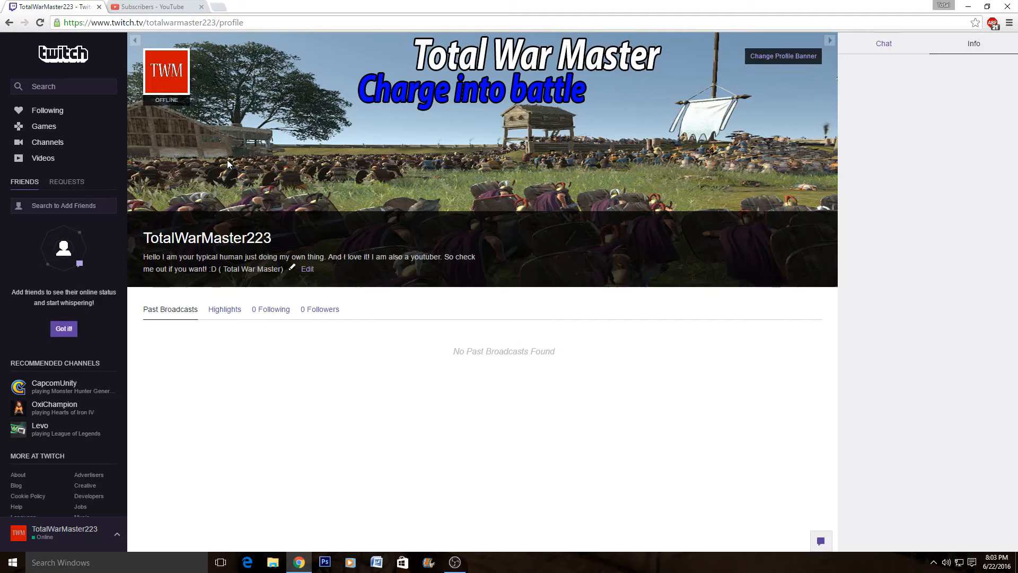
mouse_move(247, 175)
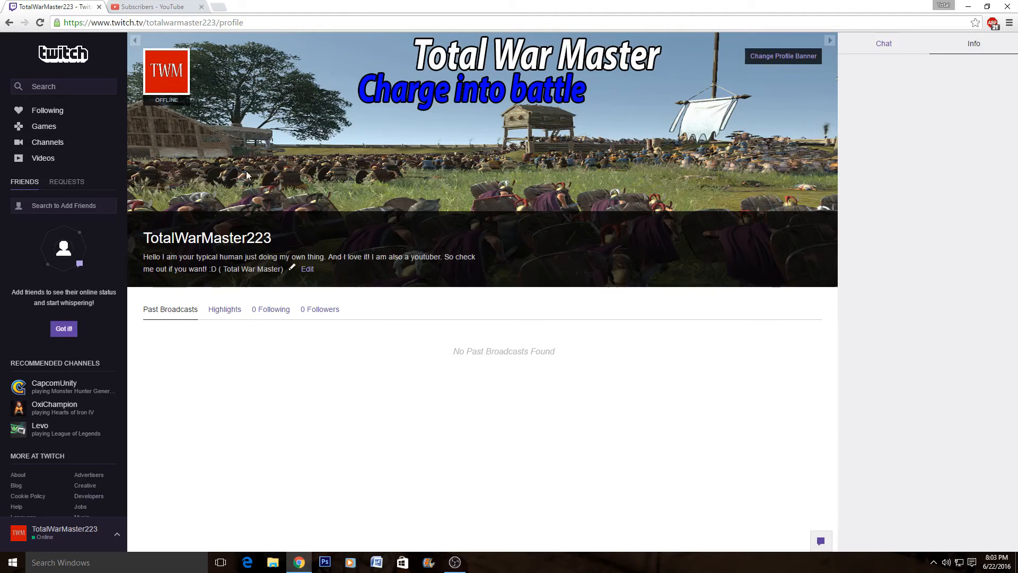
mouse_move(597, 94)
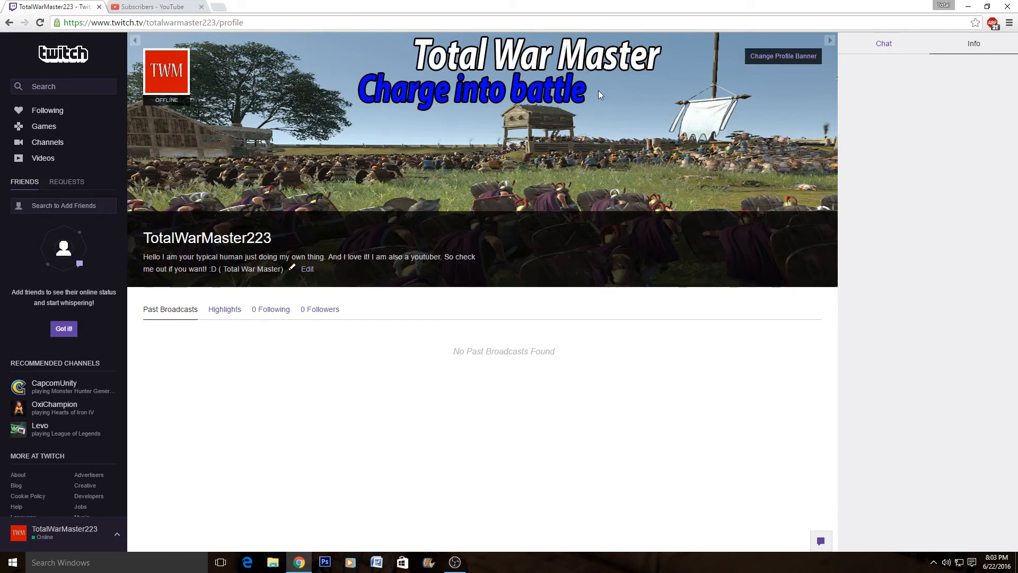
mouse_move(348, 74)
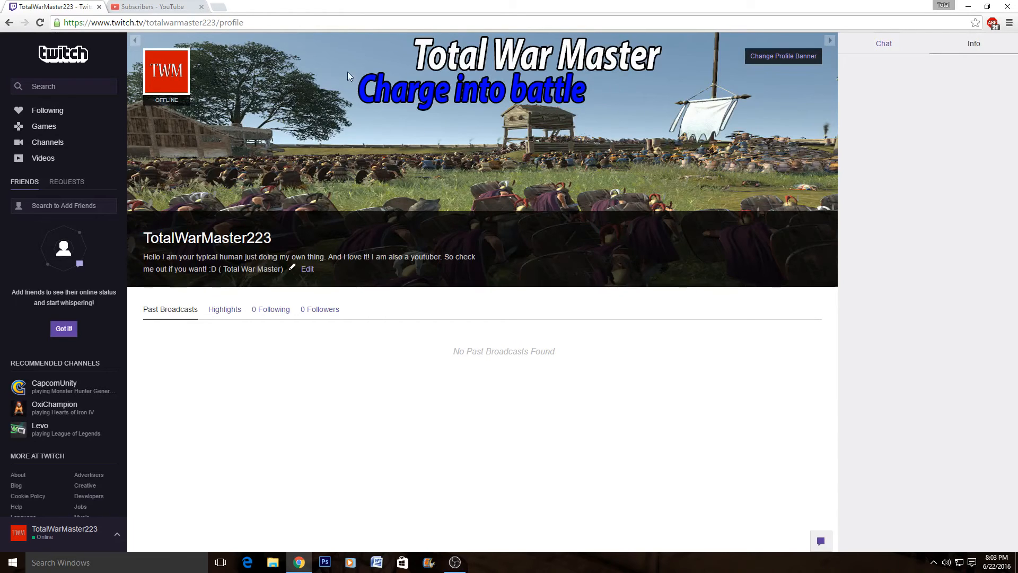
mouse_move(440, 77)
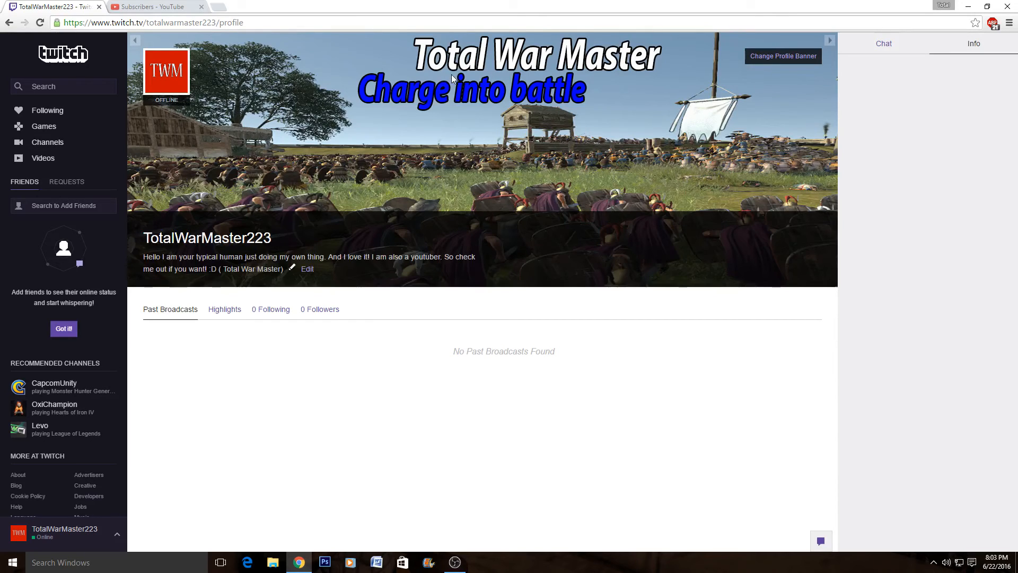
mouse_move(675, 79)
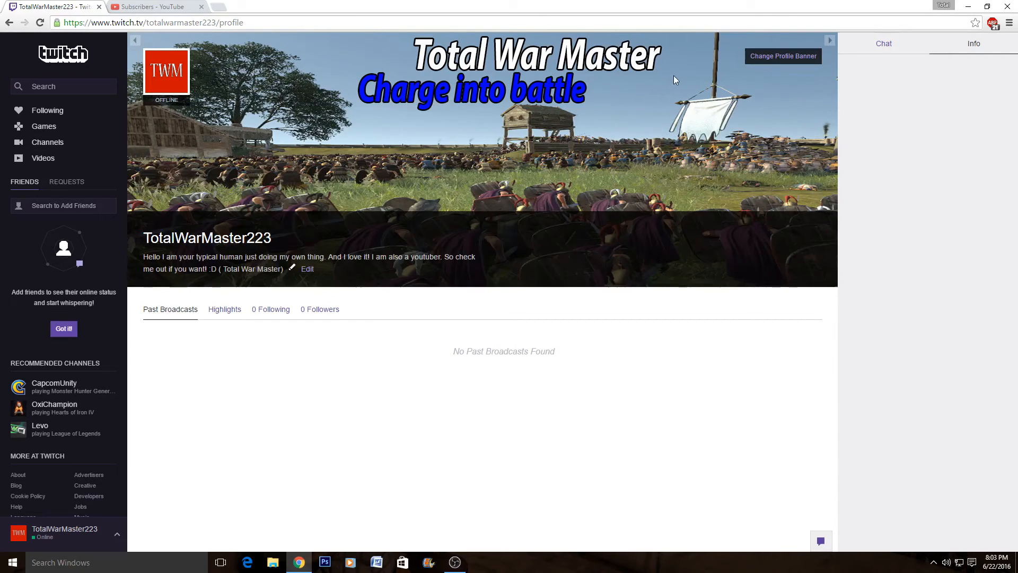
mouse_move(642, 41)
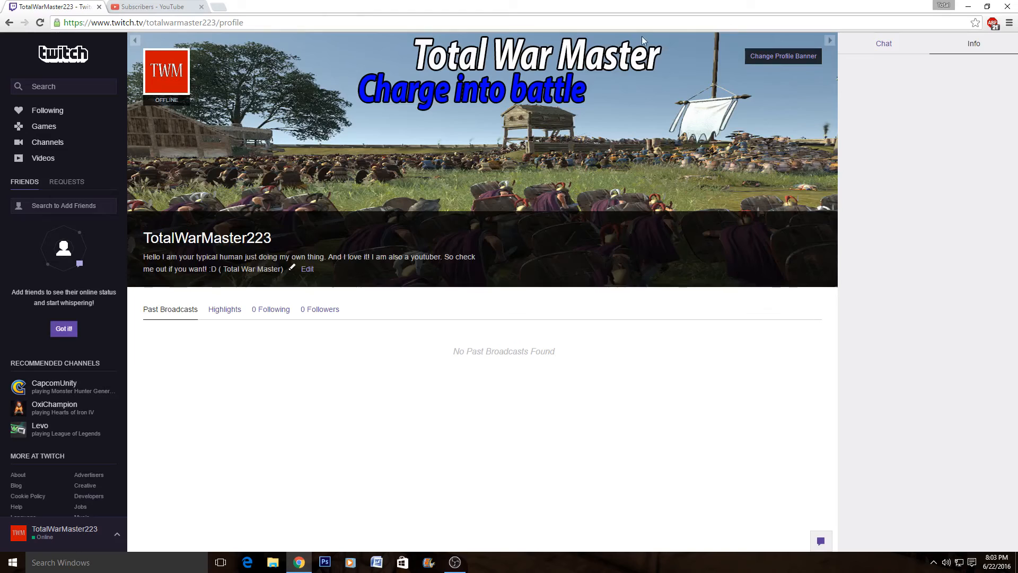
mouse_move(518, 41)
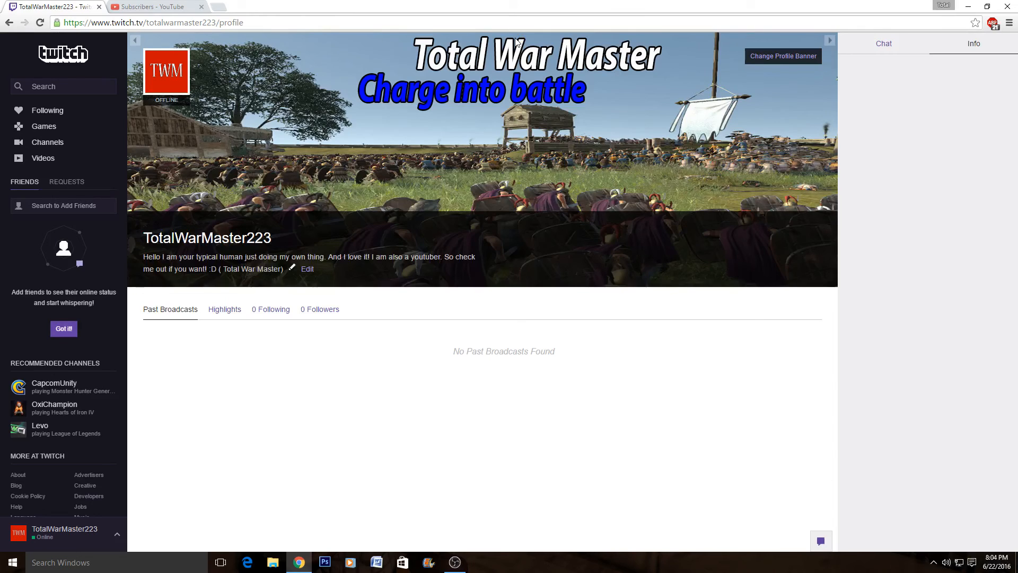
mouse_move(564, 4)
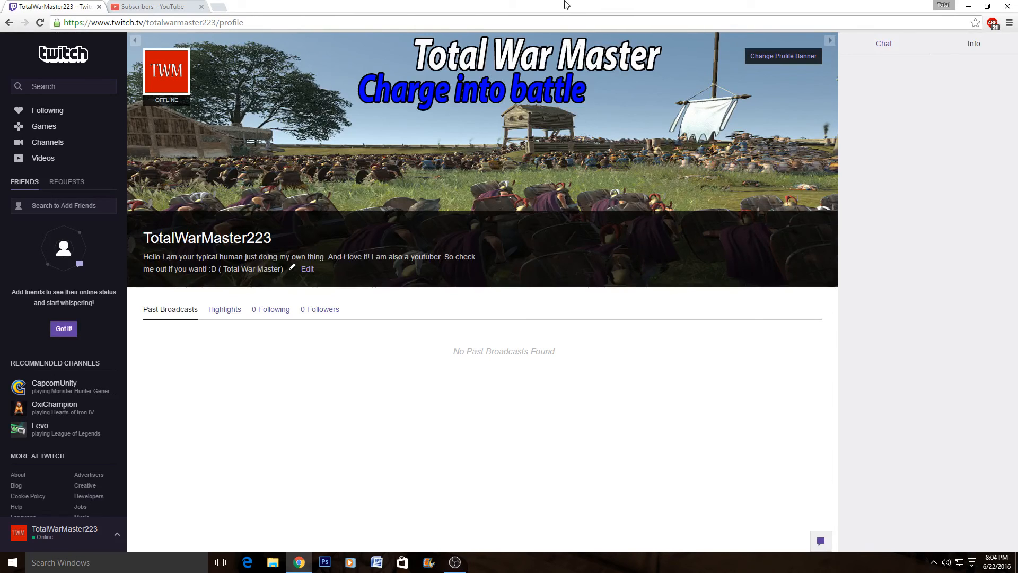
Switch back to the 'Subscribers - YouTube' tab listing the channel's 101 subscribers.
left_click(156, 7)
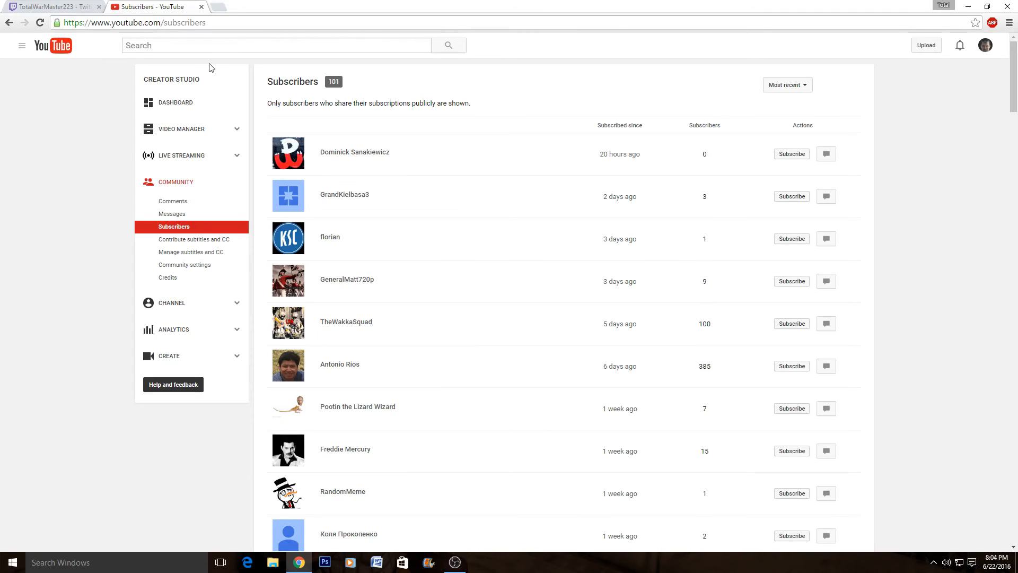
mouse_move(252, 97)
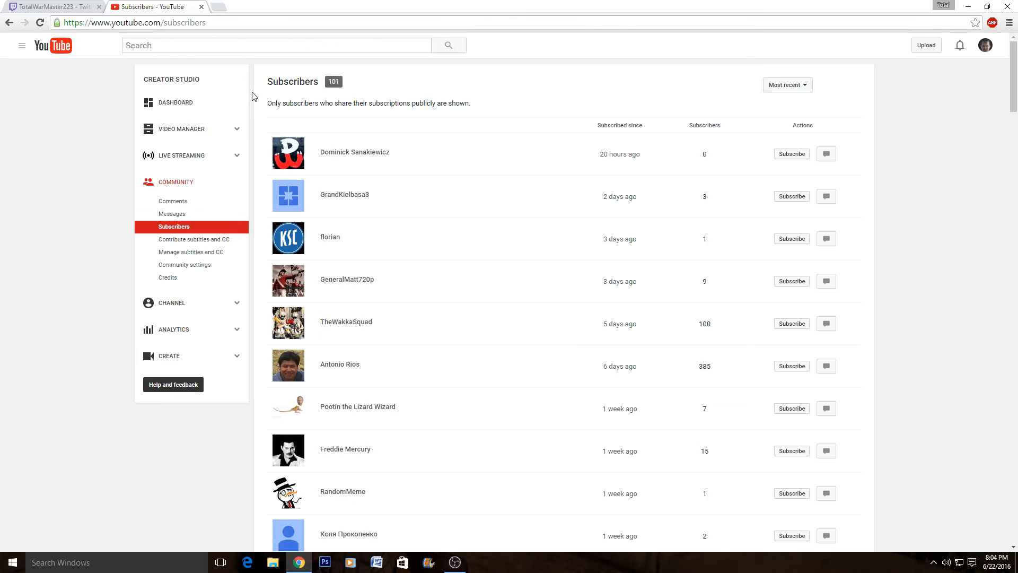
mouse_move(253, 77)
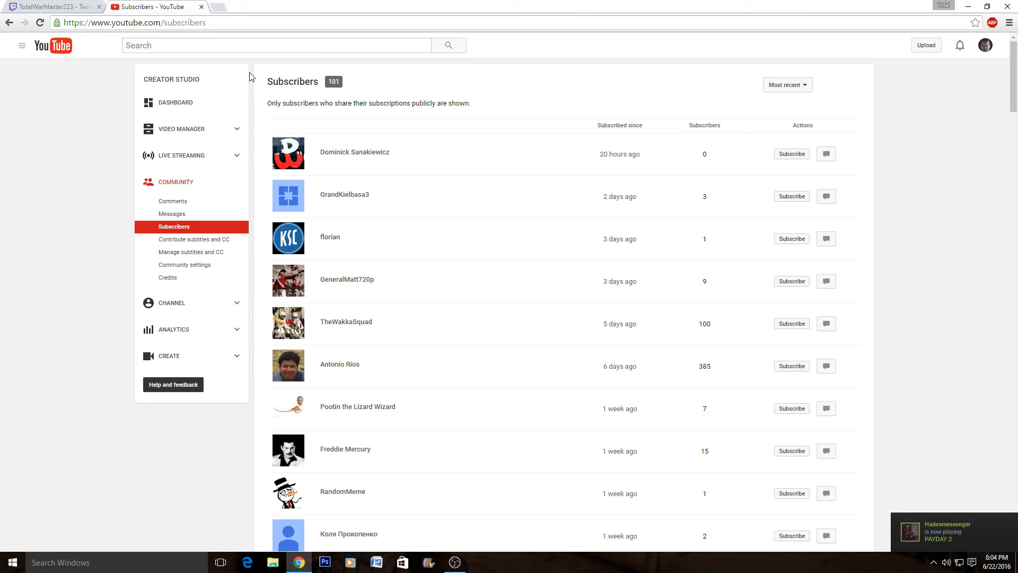
mouse_move(137, 63)
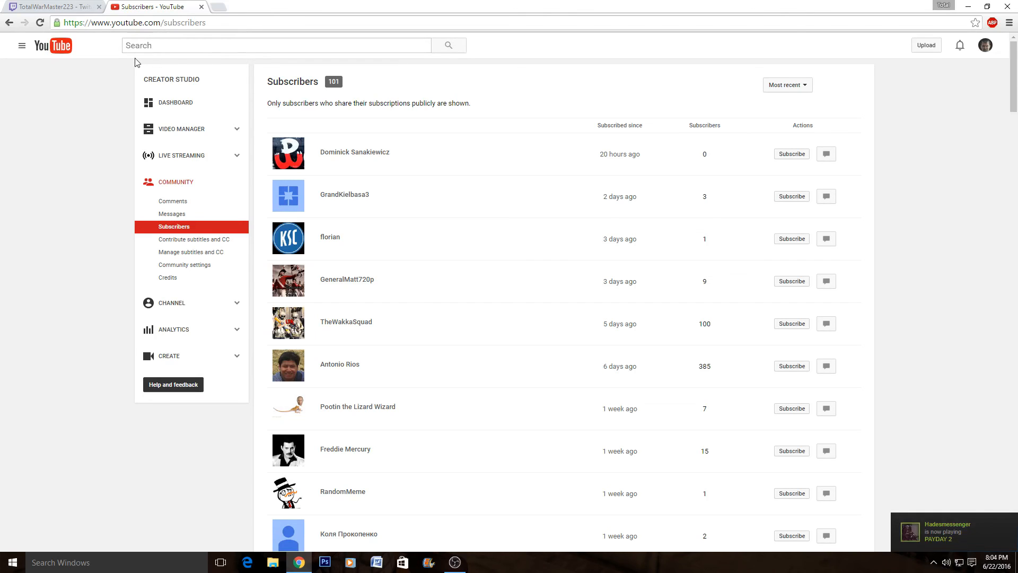
mouse_move(110, 77)
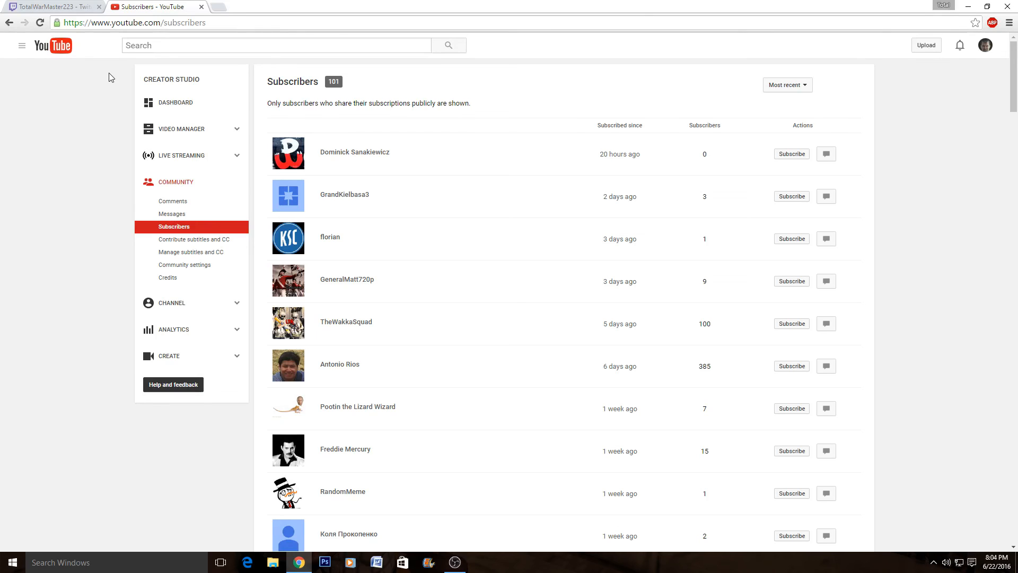
mouse_move(127, 99)
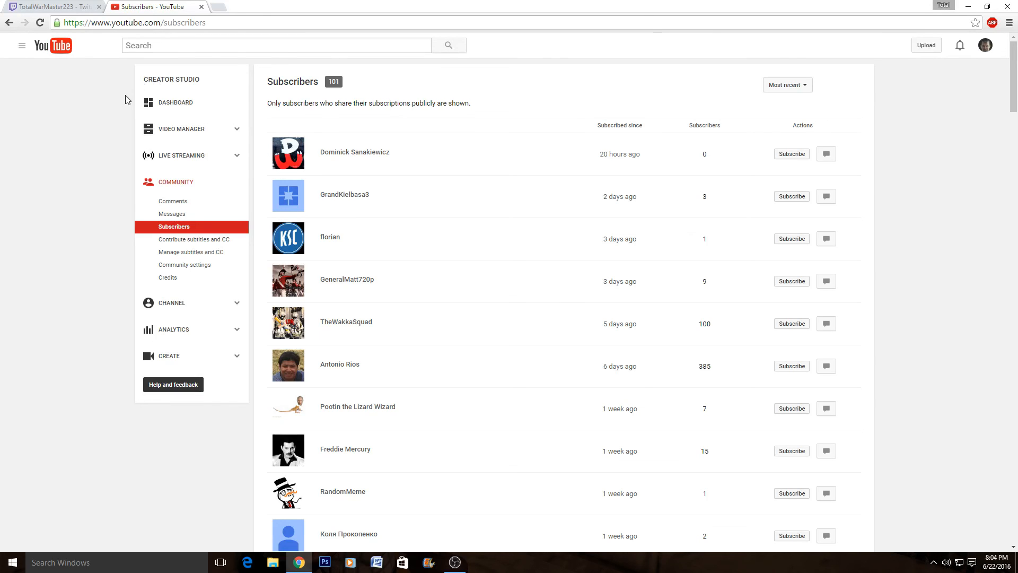
mouse_move(101, 60)
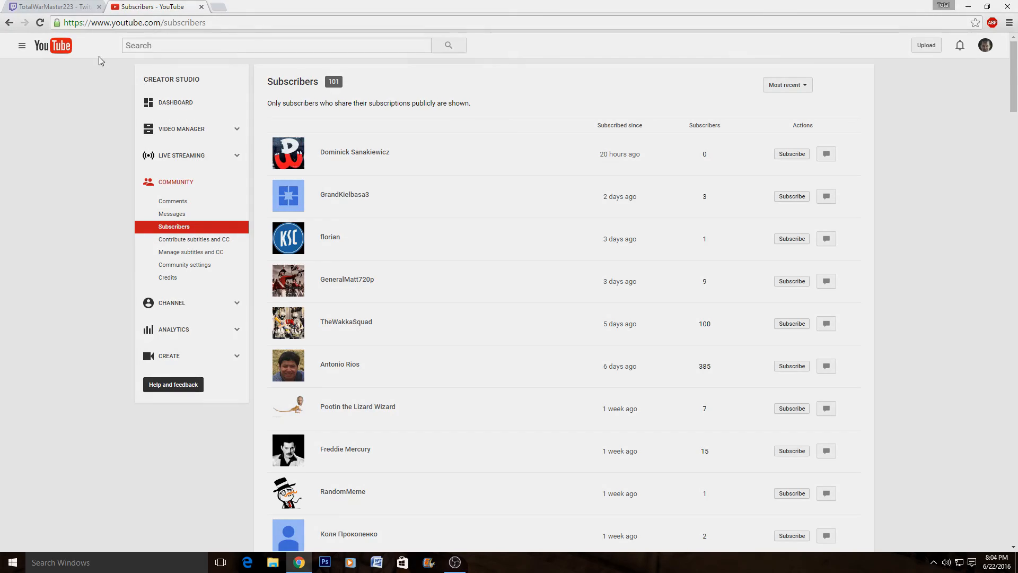